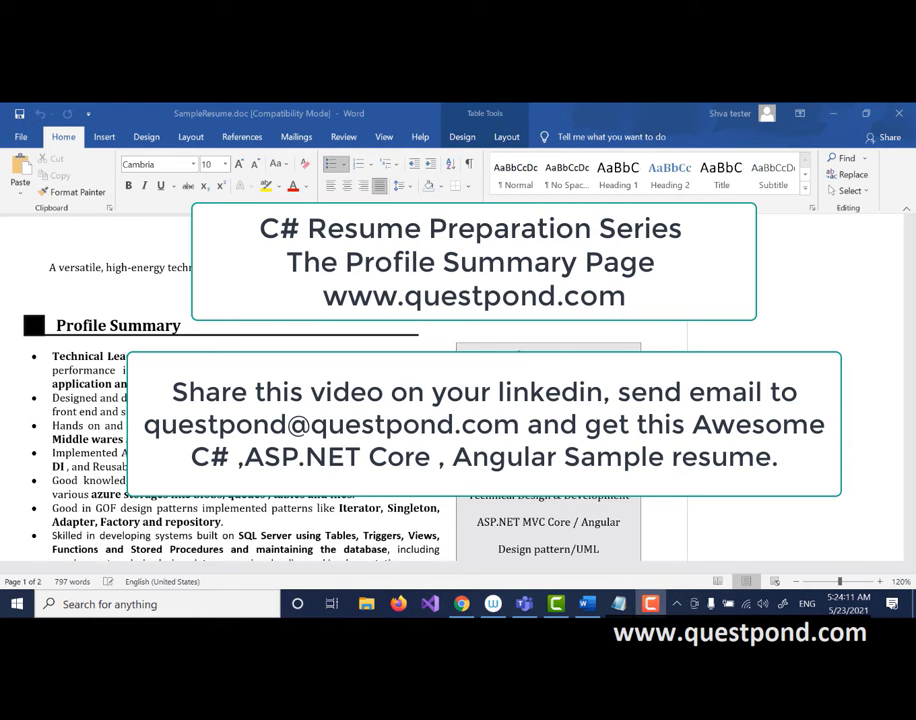
{"action": "mouse_move", "coordinate": [14, 332]}
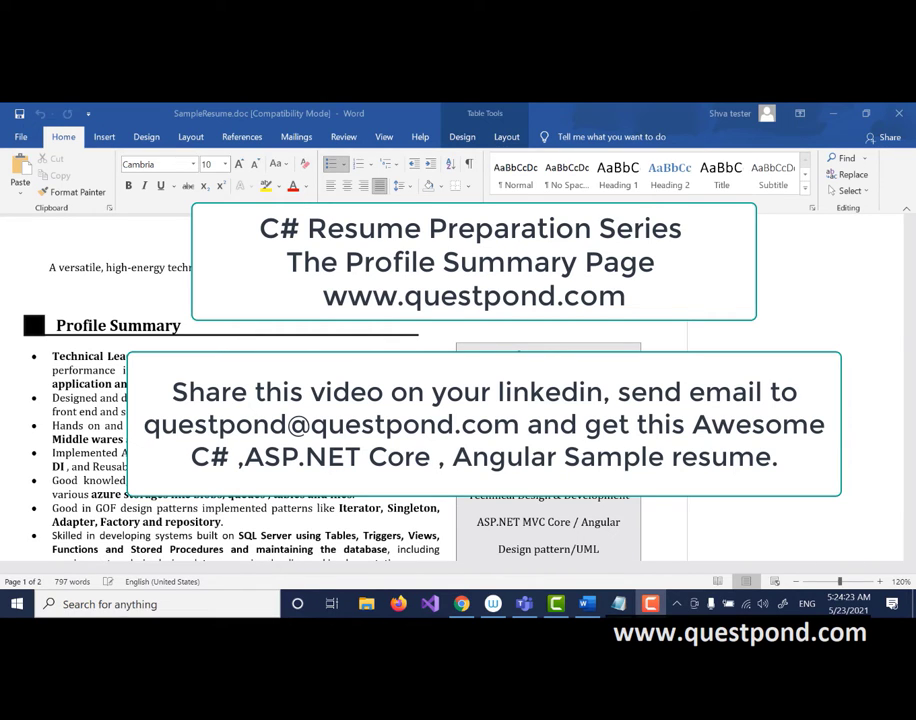
Search QuestPond's Teachable courses for interview and scroll through the course cards
{"action": "left_click", "coordinate": [461, 603]}
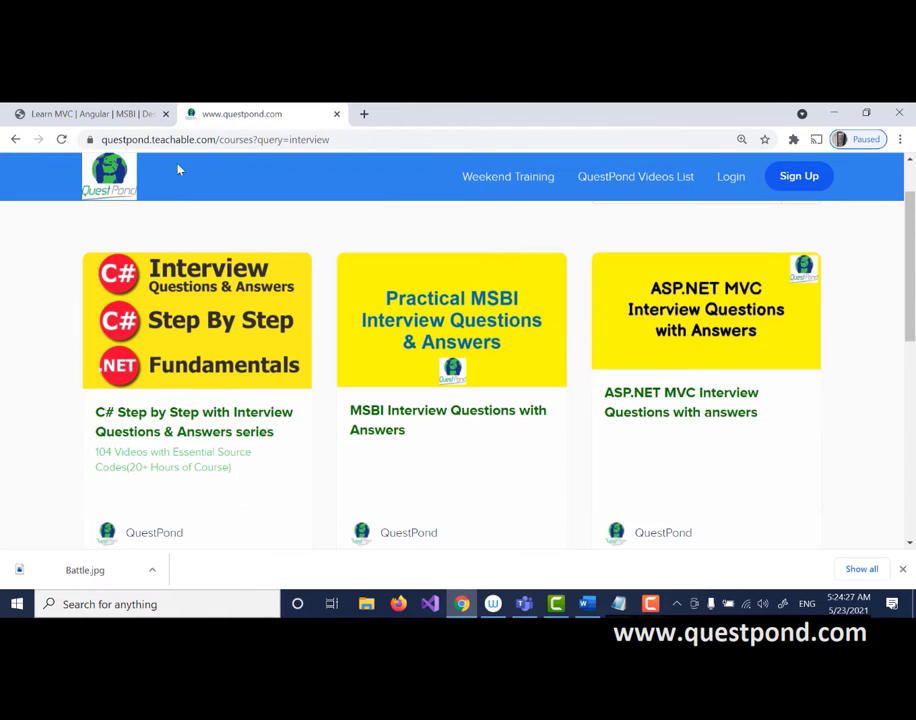
{"action": "mouse_move", "coordinate": [210, 155]}
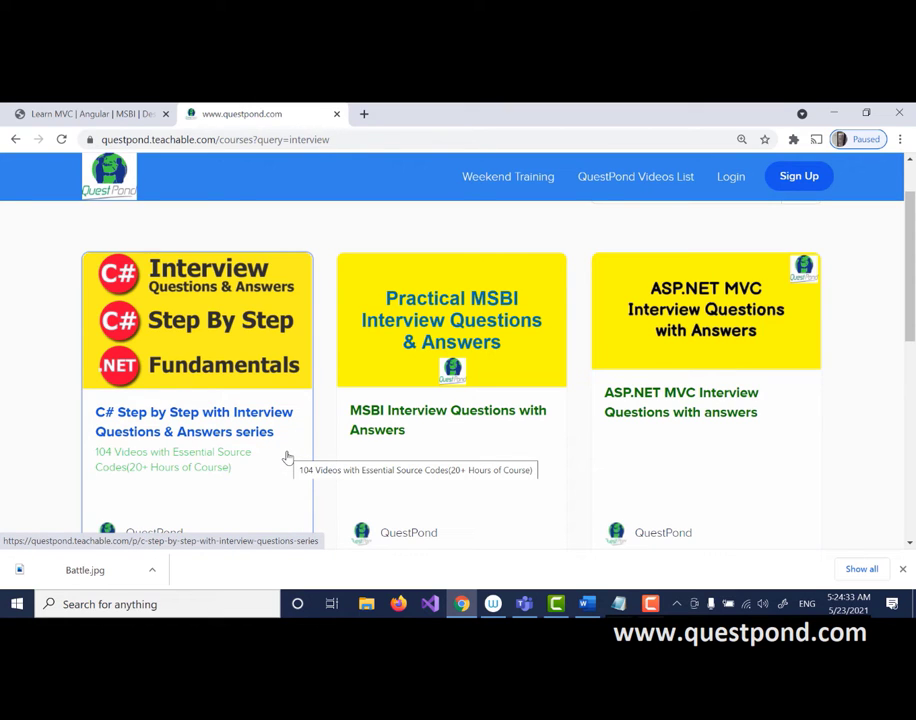
{"action": "mouse_move", "coordinate": [237, 285]}
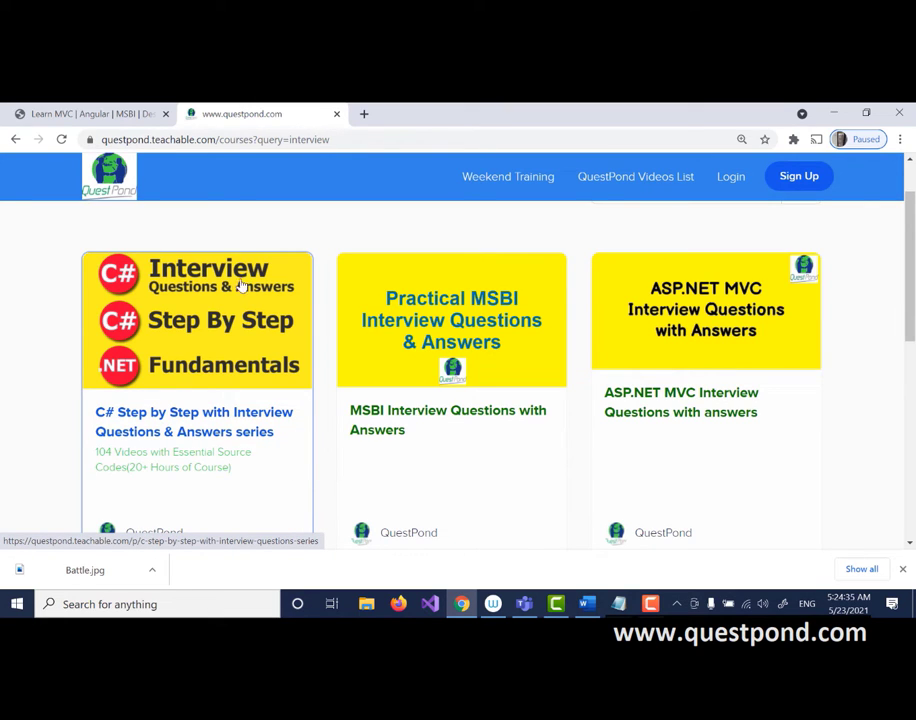
{"action": "scroll", "scroll_direction": "down", "scroll_amount": 3}
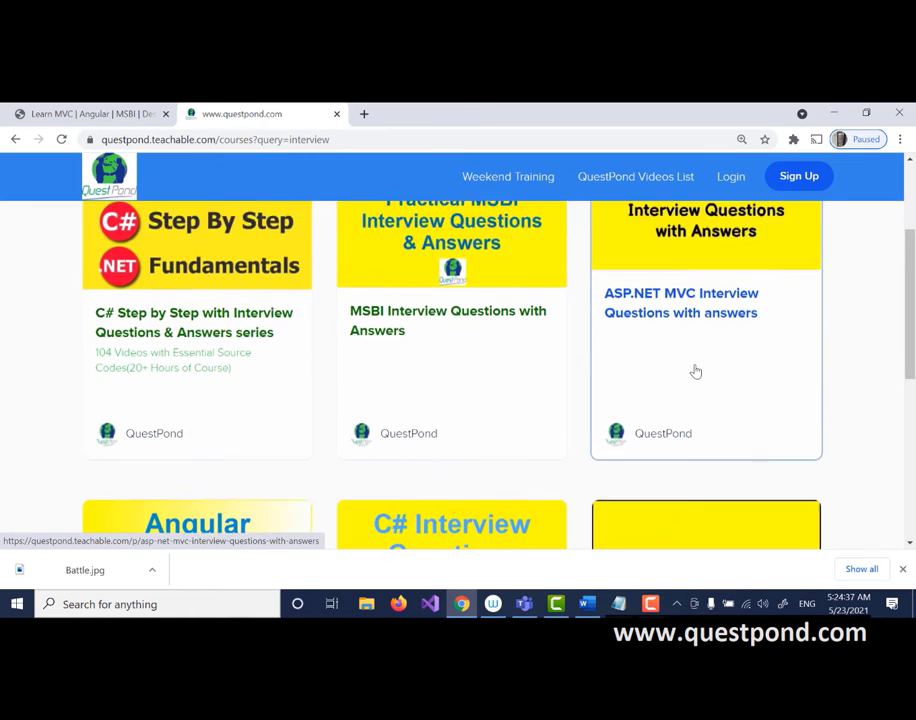
{"action": "scroll", "scroll_direction": "down", "scroll_amount": 3}
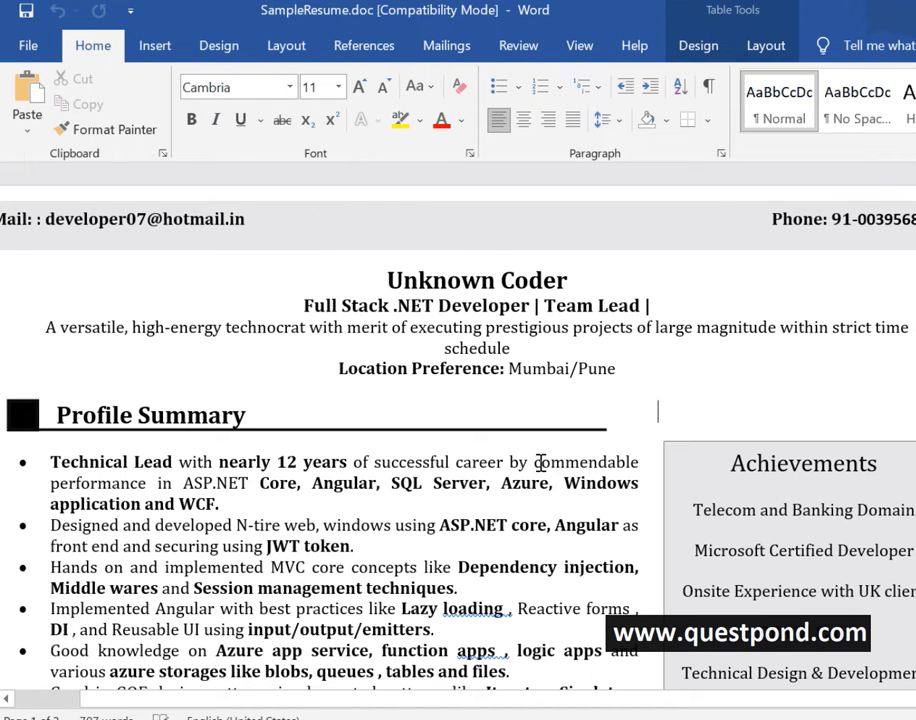
Scroll SampleResume.doc down to show the Profile Summary bullets and Achievements list
{"action": "scroll", "scroll_direction": "down", "scroll_amount": 3}
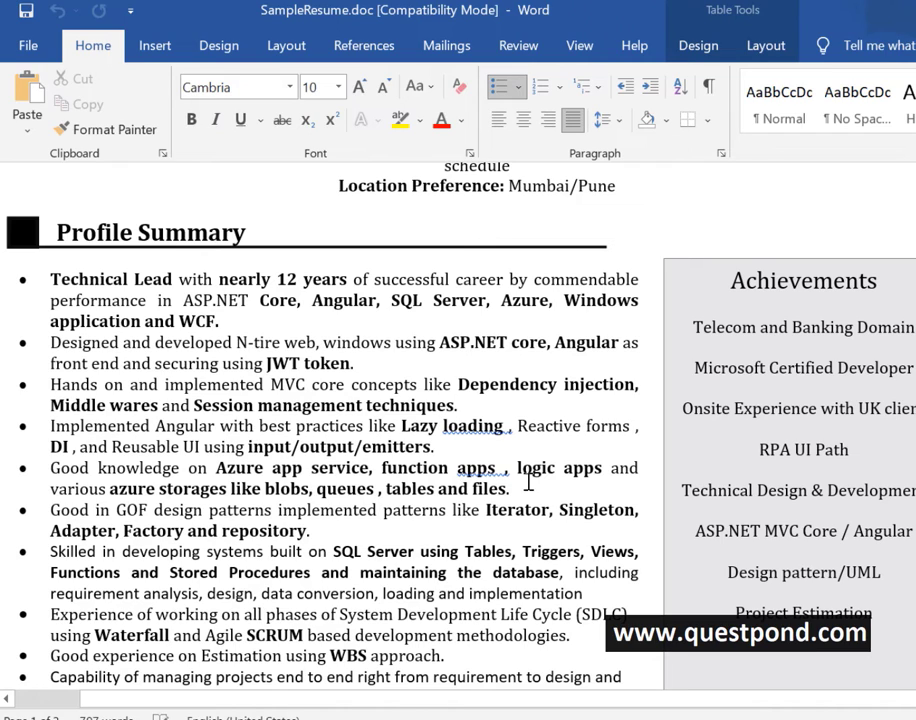
{"action": "left_click", "coordinate": [457, 405]}
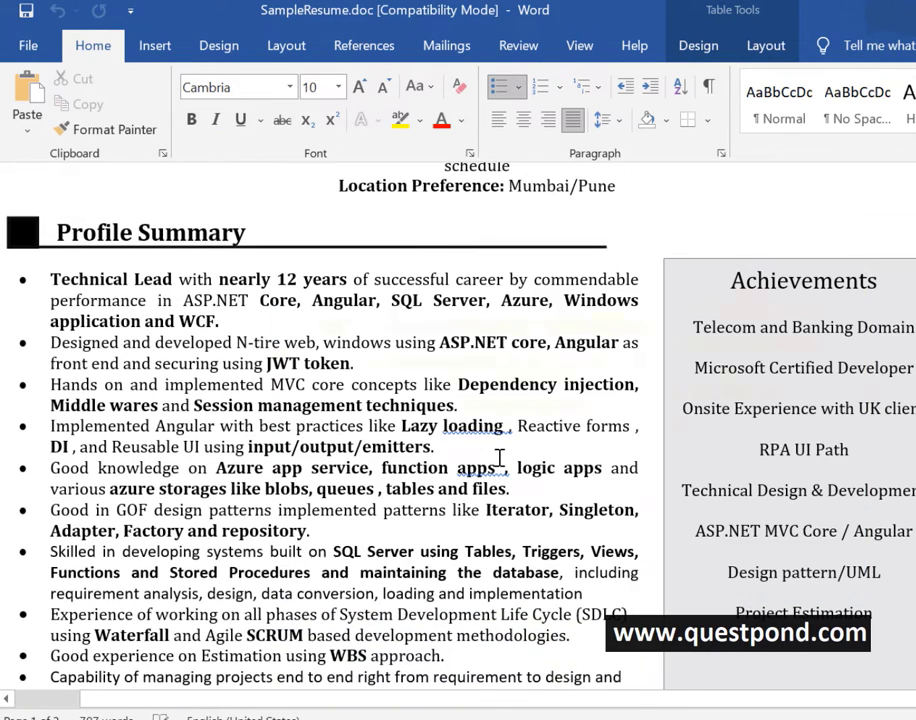
{"action": "scroll", "scroll_direction": "down", "scroll_amount": 3}
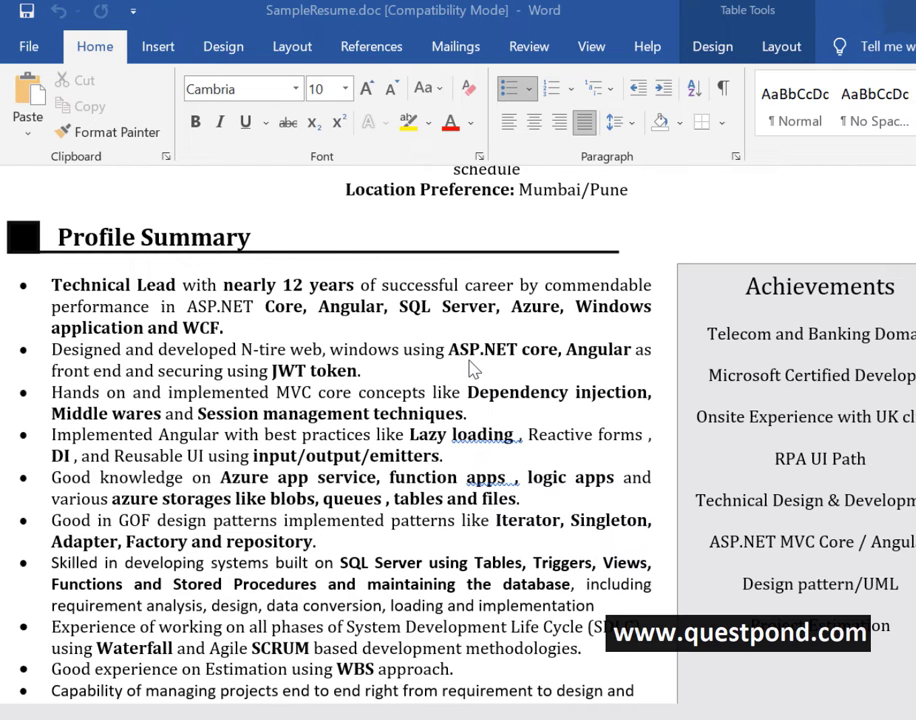
{"action": "mouse_move", "coordinate": [393, 376]}
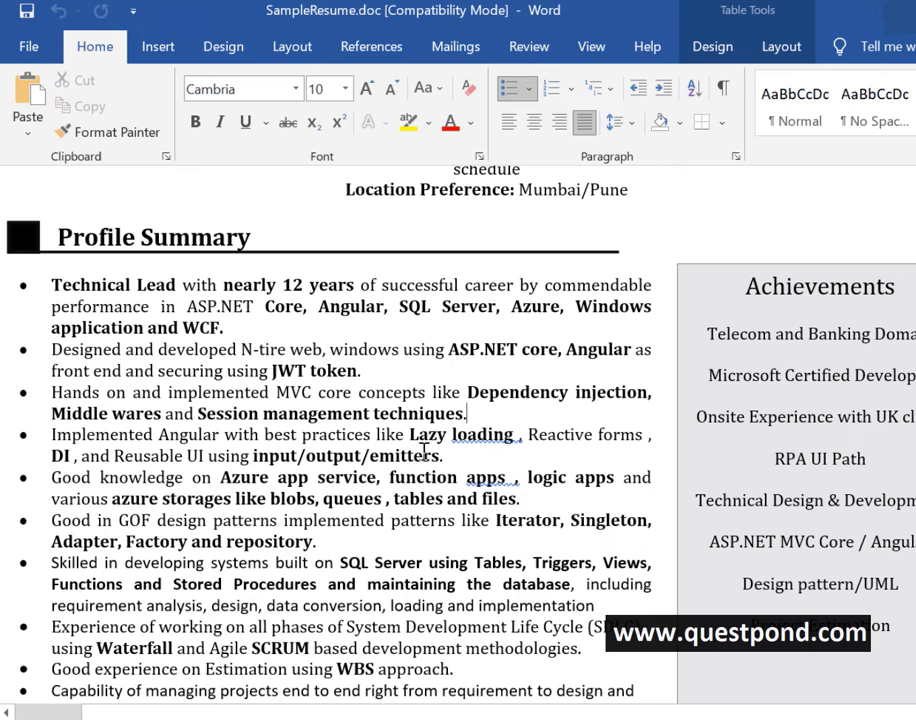
{"action": "double_click", "coordinate": [517, 392]}
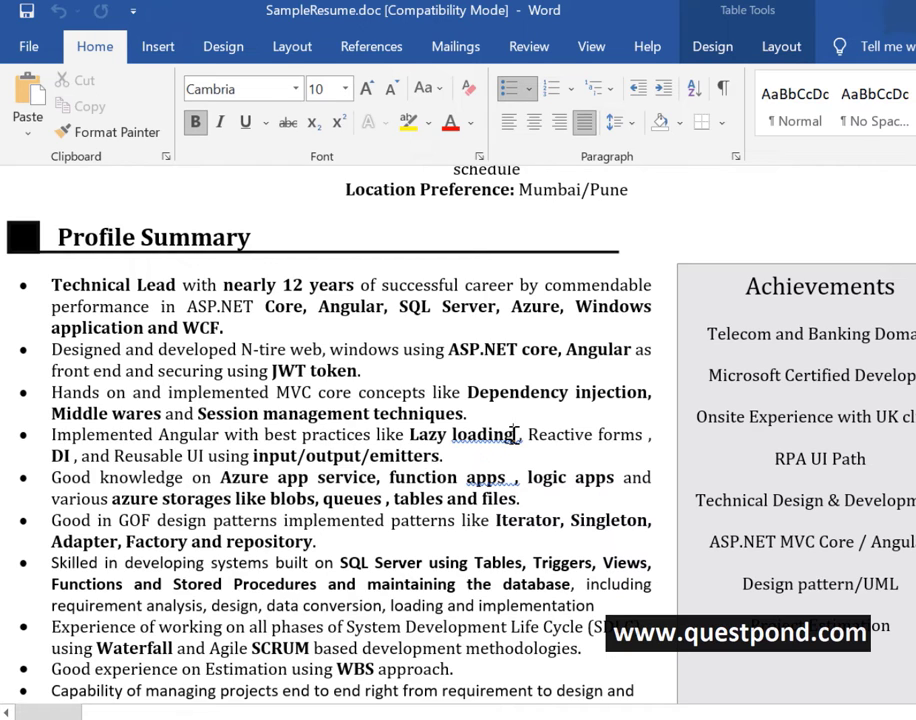
{"action": "double_click", "coordinate": [246, 520]}
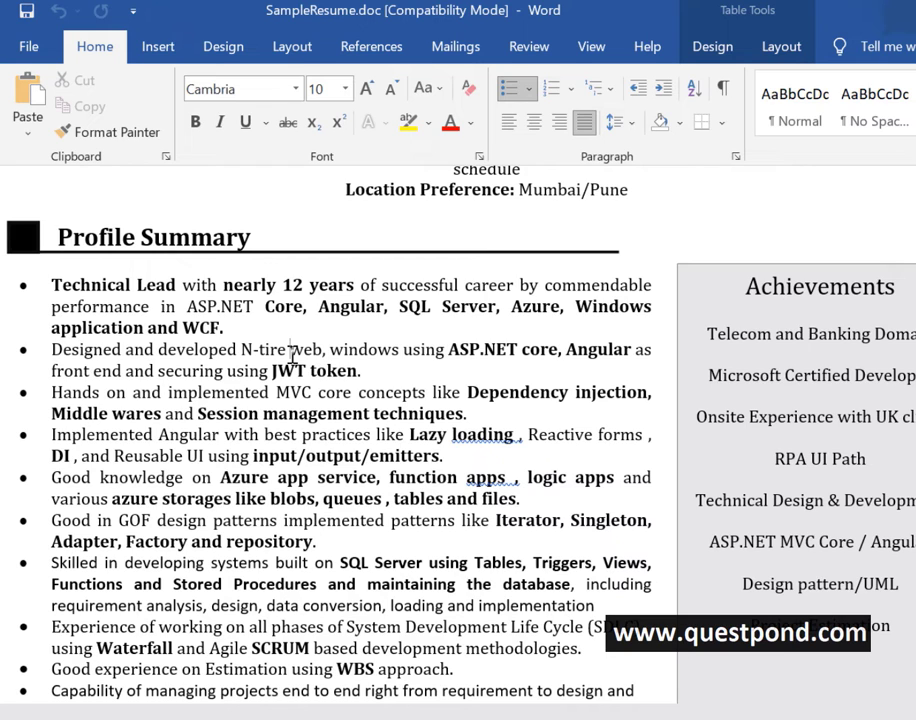
{"action": "scroll", "scroll_direction": "down", "scroll_amount": 3}
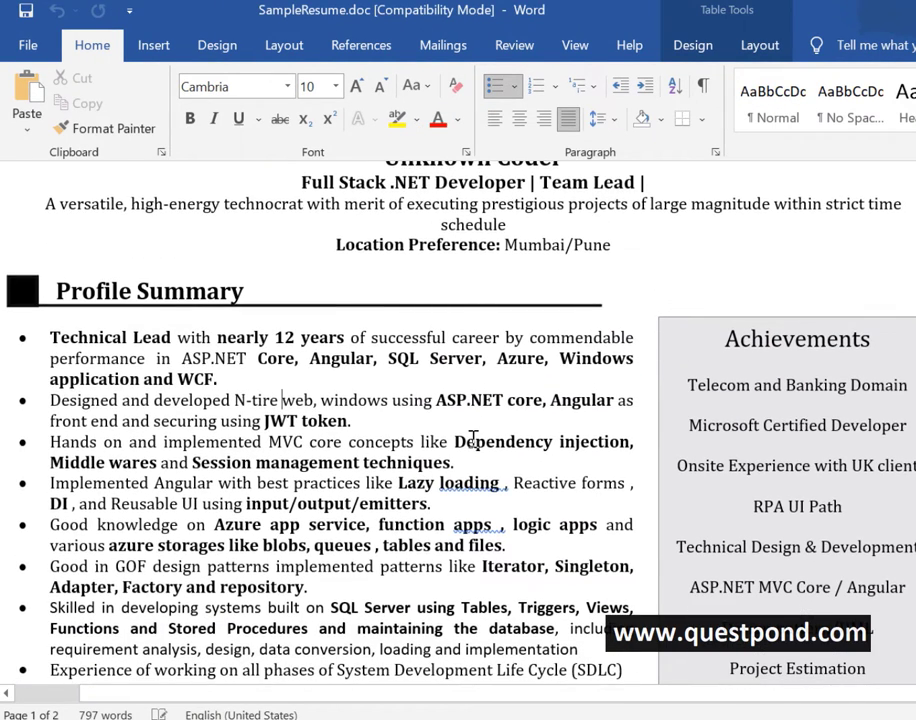
{"action": "scroll", "scroll_direction": "down", "scroll_amount": 3}
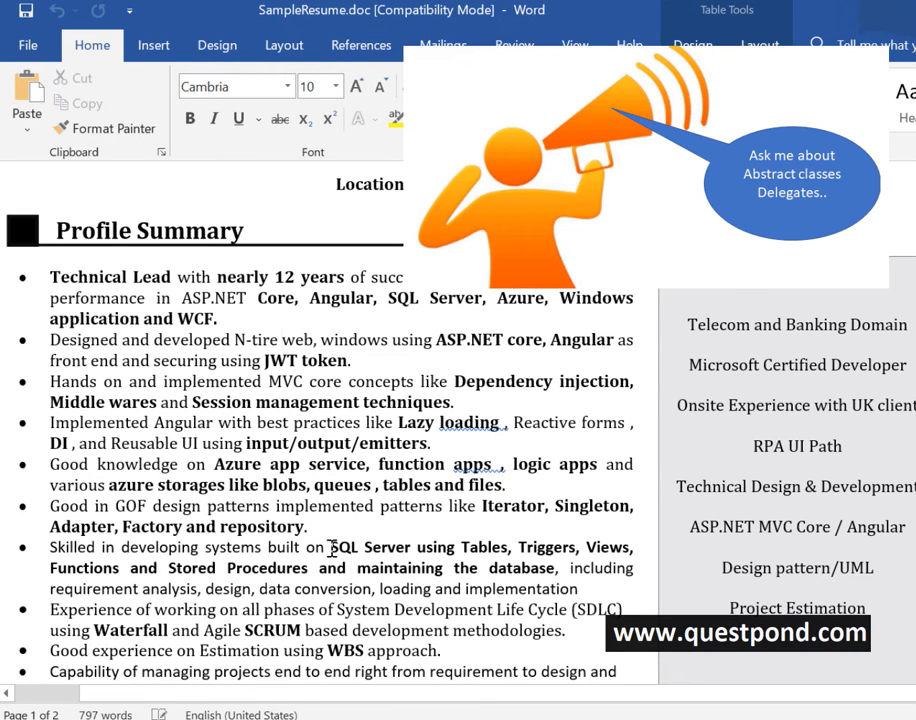
{"action": "left_click_drag", "start_coordinate": [330, 547], "coordinate": [560, 568]}
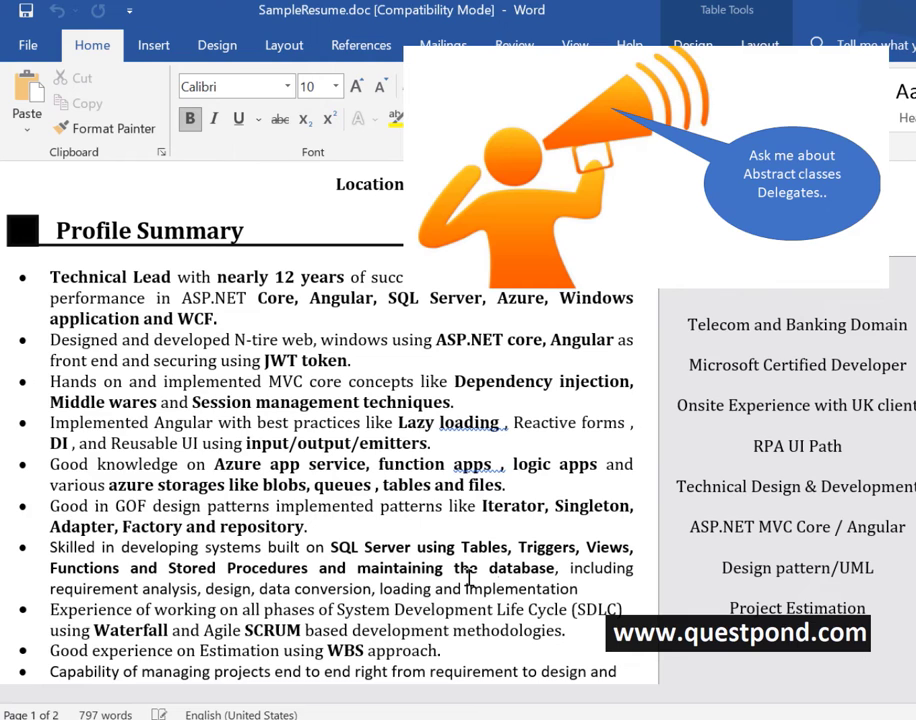
{"action": "double_click", "coordinate": [513, 505]}
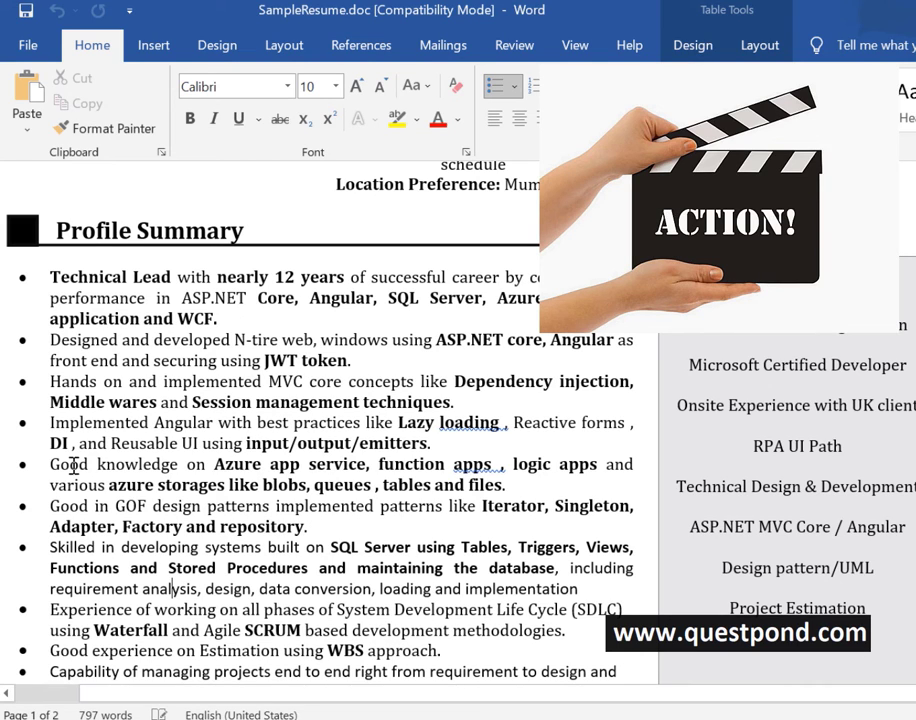
{"action": "double_click", "coordinate": [140, 463]}
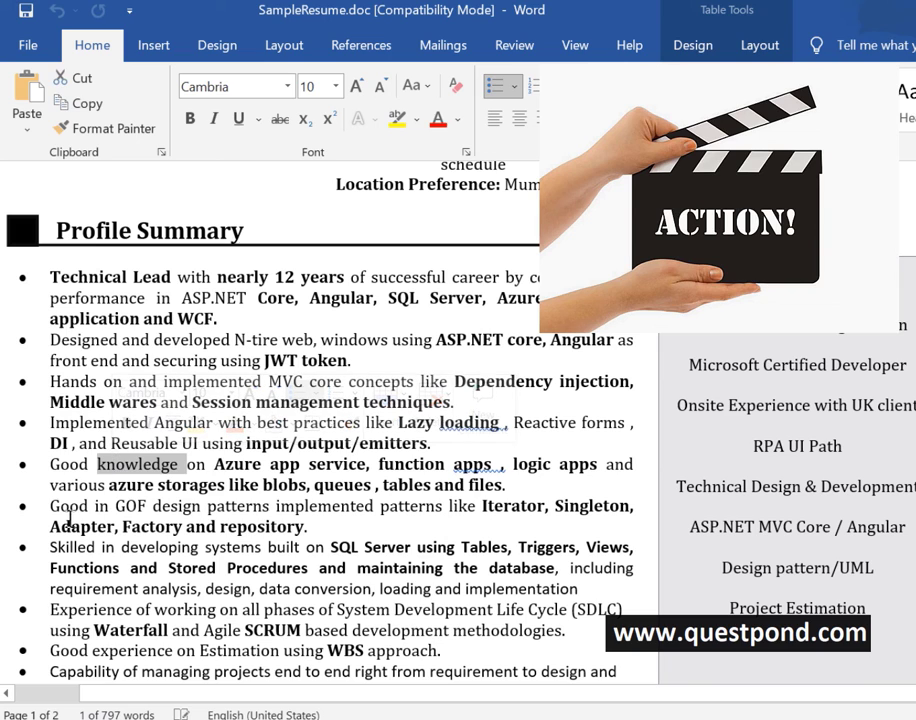
{"action": "double_click", "coordinate": [90, 609]}
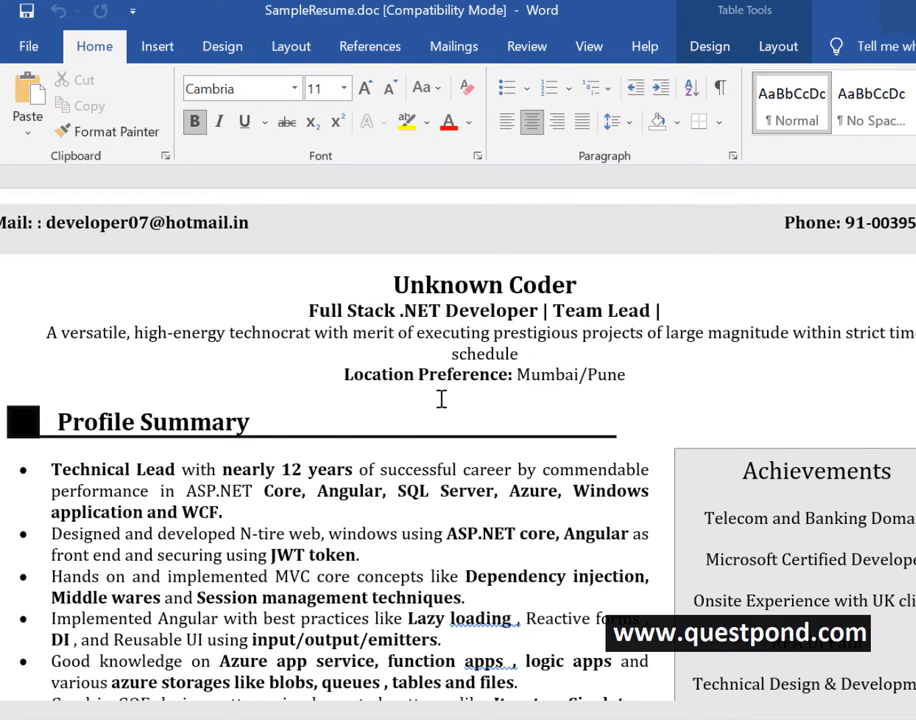
{"action": "scroll", "scroll_direction": "down", "scroll_amount": 3}
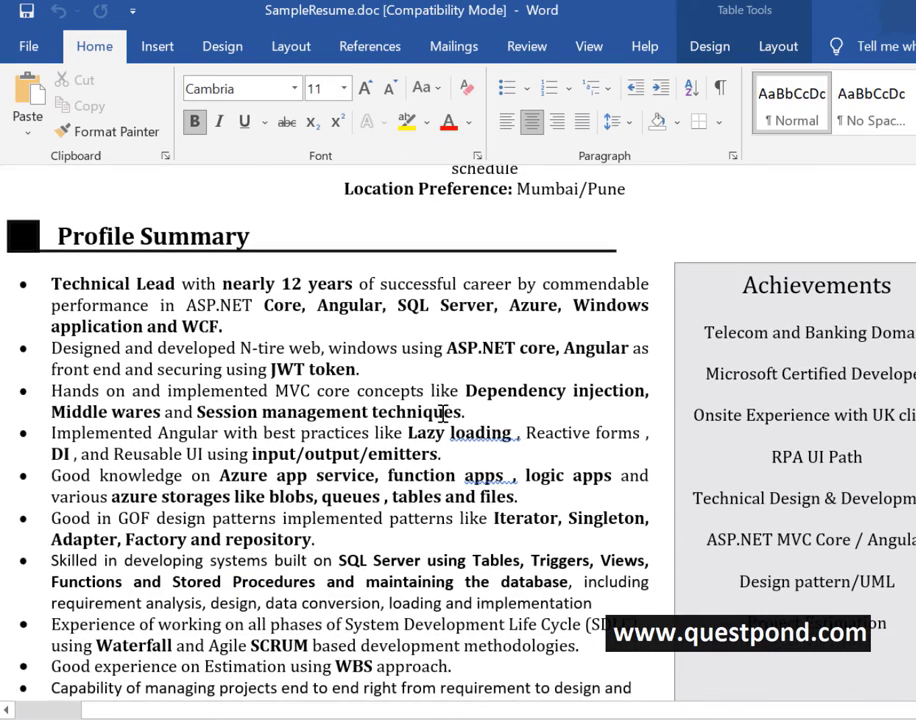
{"action": "left_click", "coordinate": [536, 210]}
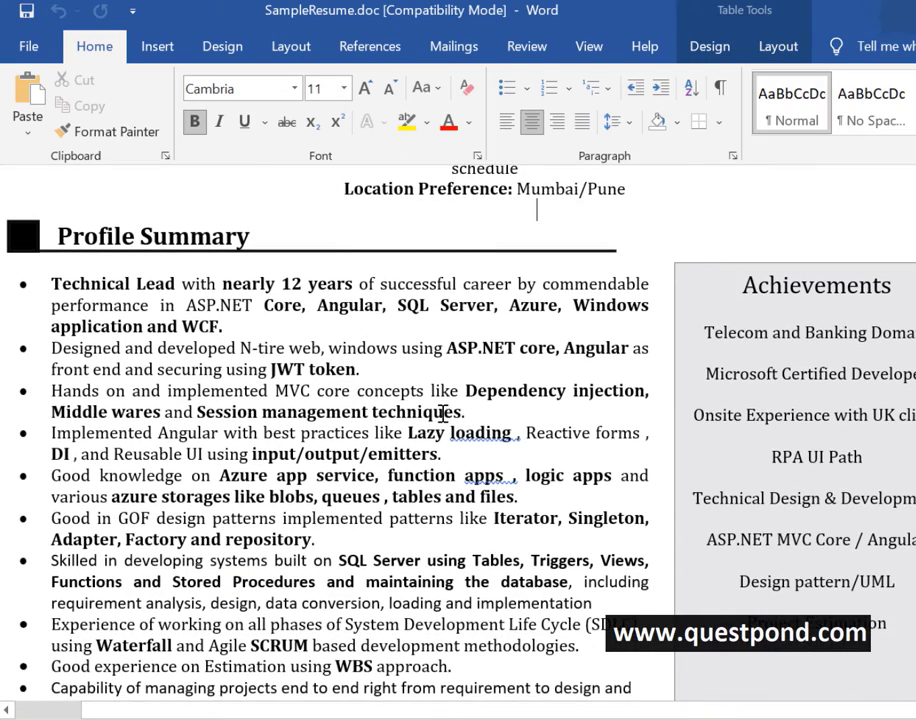
{"action": "scroll", "scroll_direction": "down", "scroll_amount": 3}
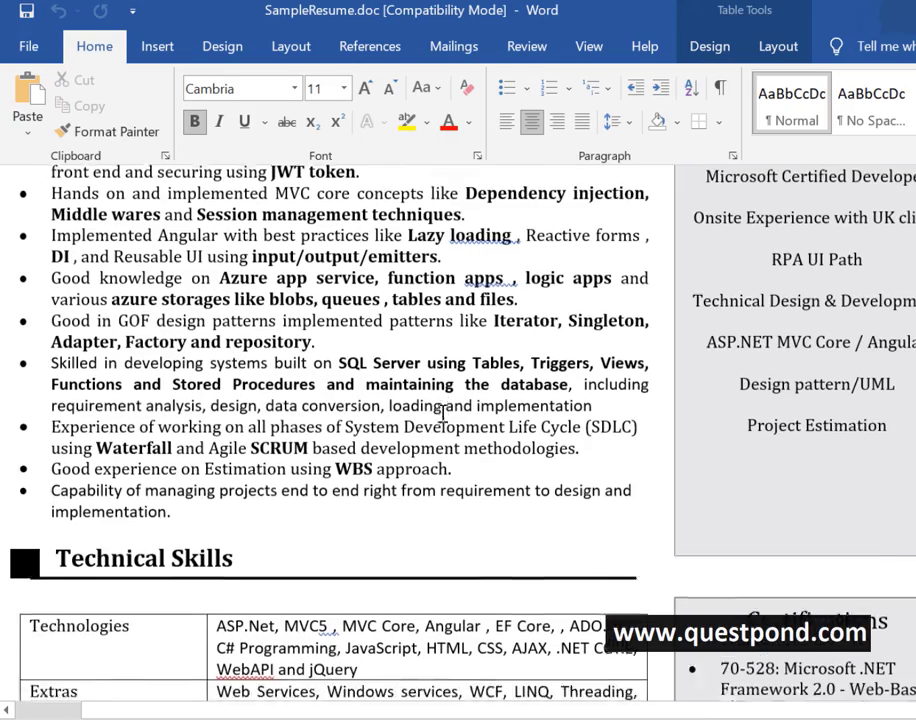
{"action": "scroll", "scroll_direction": "down", "scroll_amount": 3}
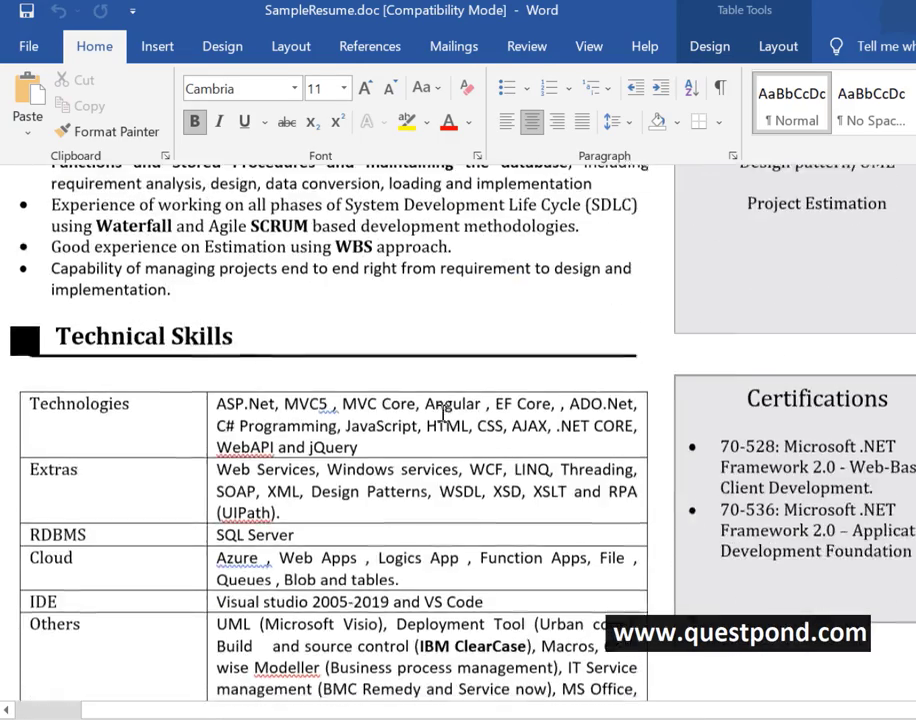
{"action": "scroll", "scroll_direction": "down", "scroll_amount": 3}
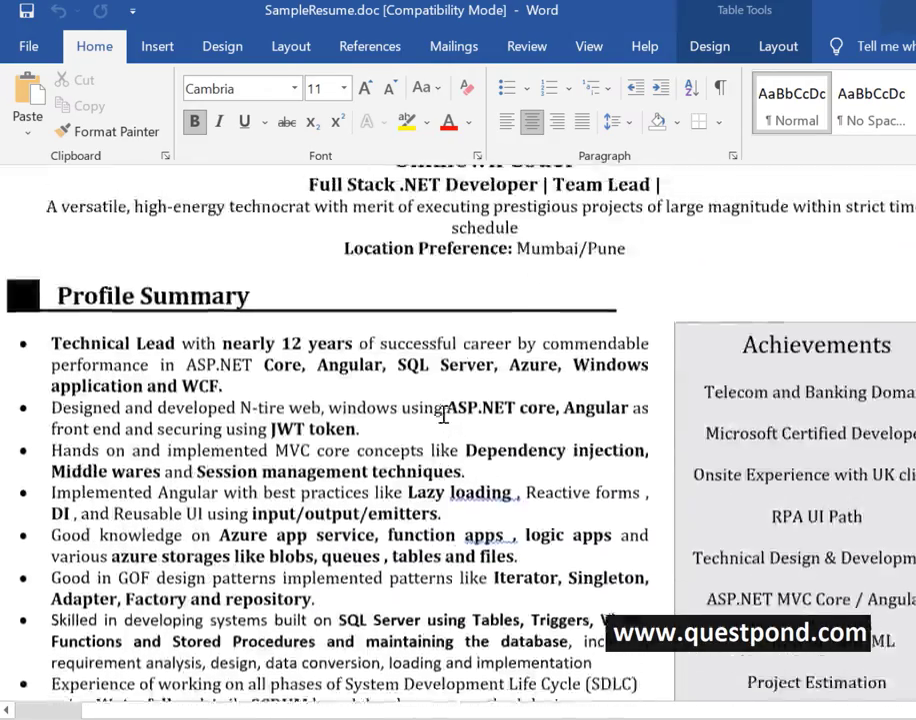
{"action": "scroll", "scroll_direction": "down", "scroll_amount": 3}
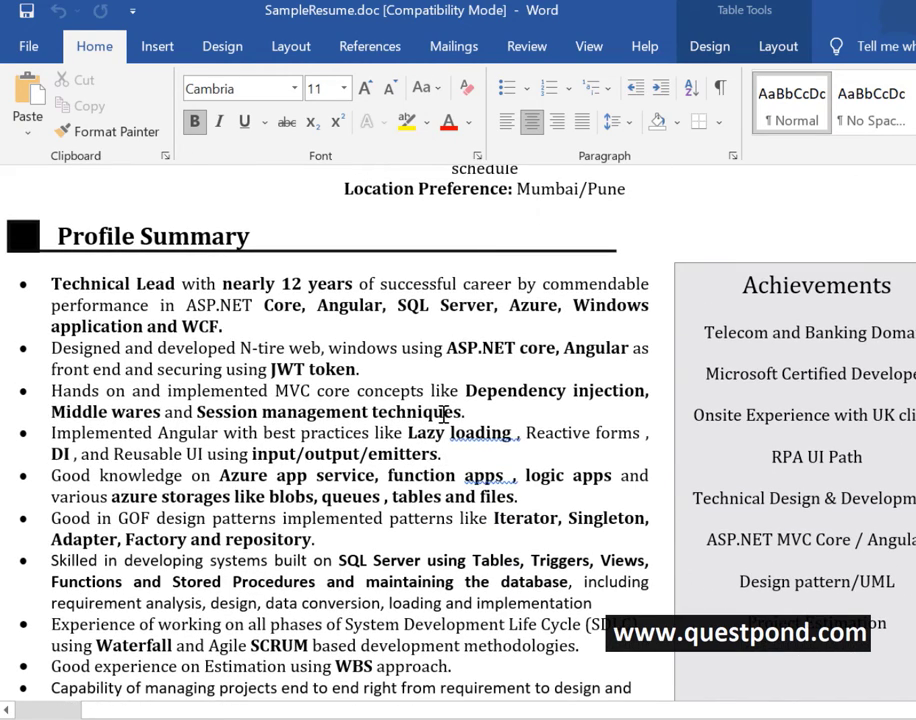